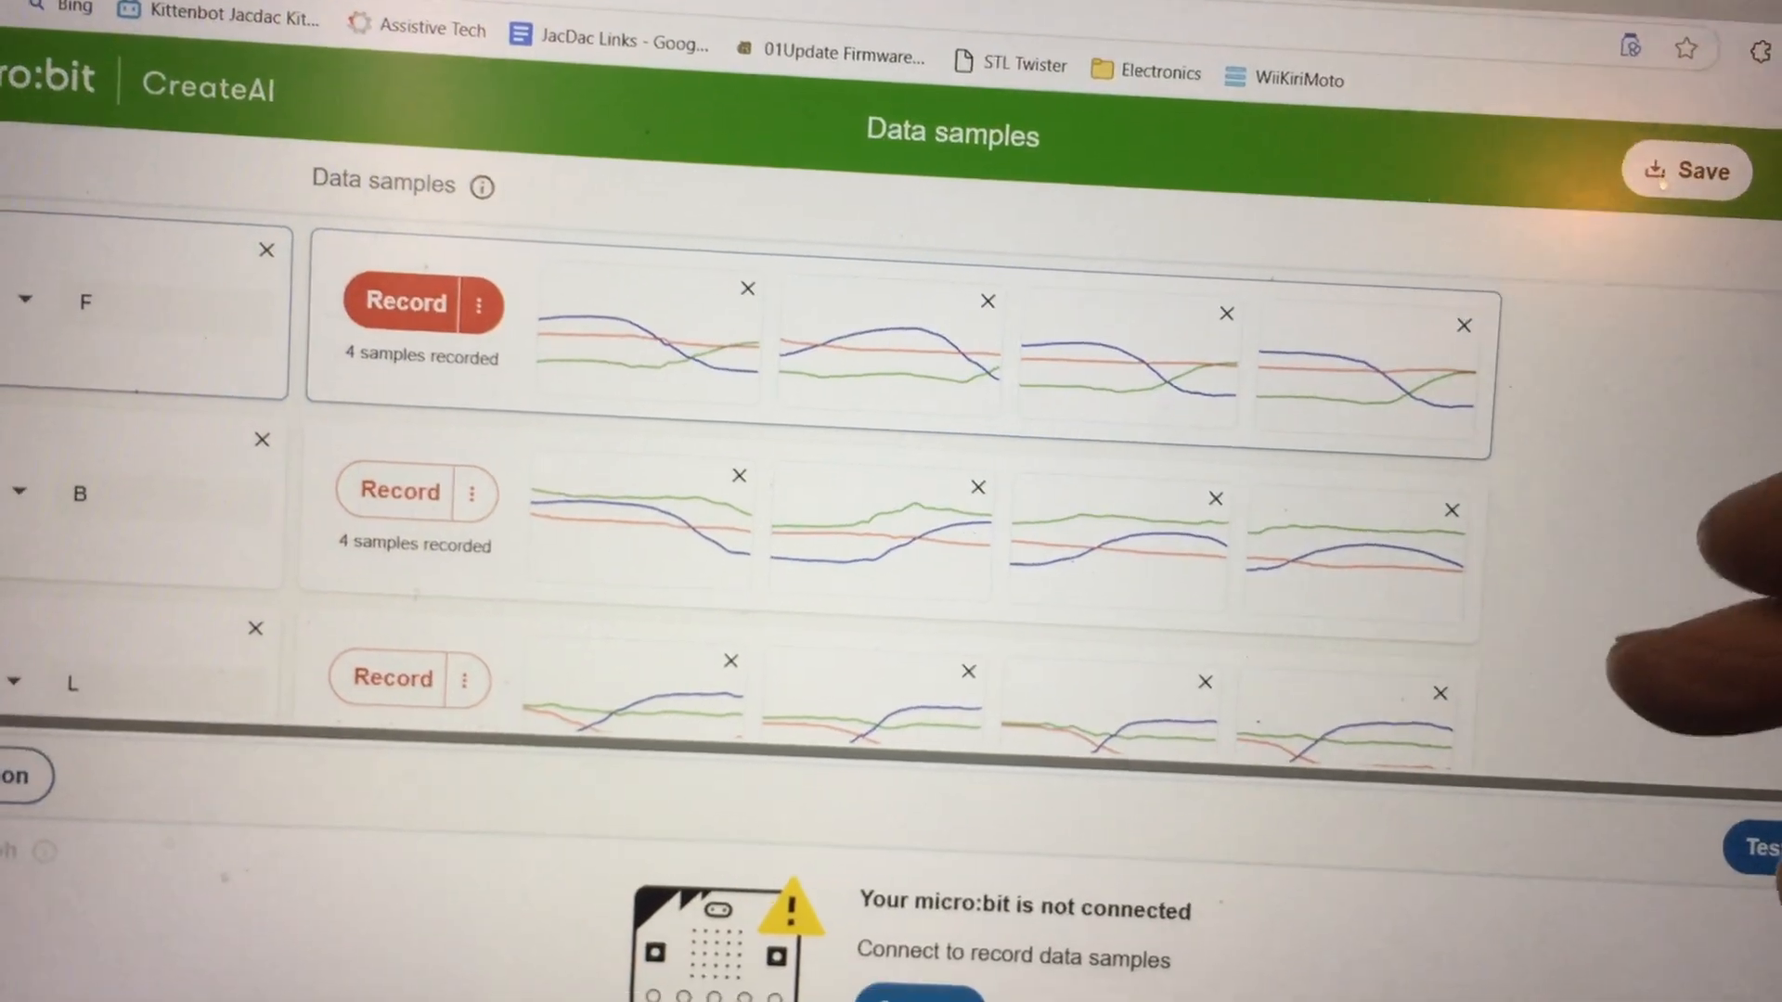
- Scroll the recAil2 Blocks workspace to the on Microbit Number handler and sprite setup
{"action": "scroll", "scroll_direction": "down", "scroll_amount": 3}
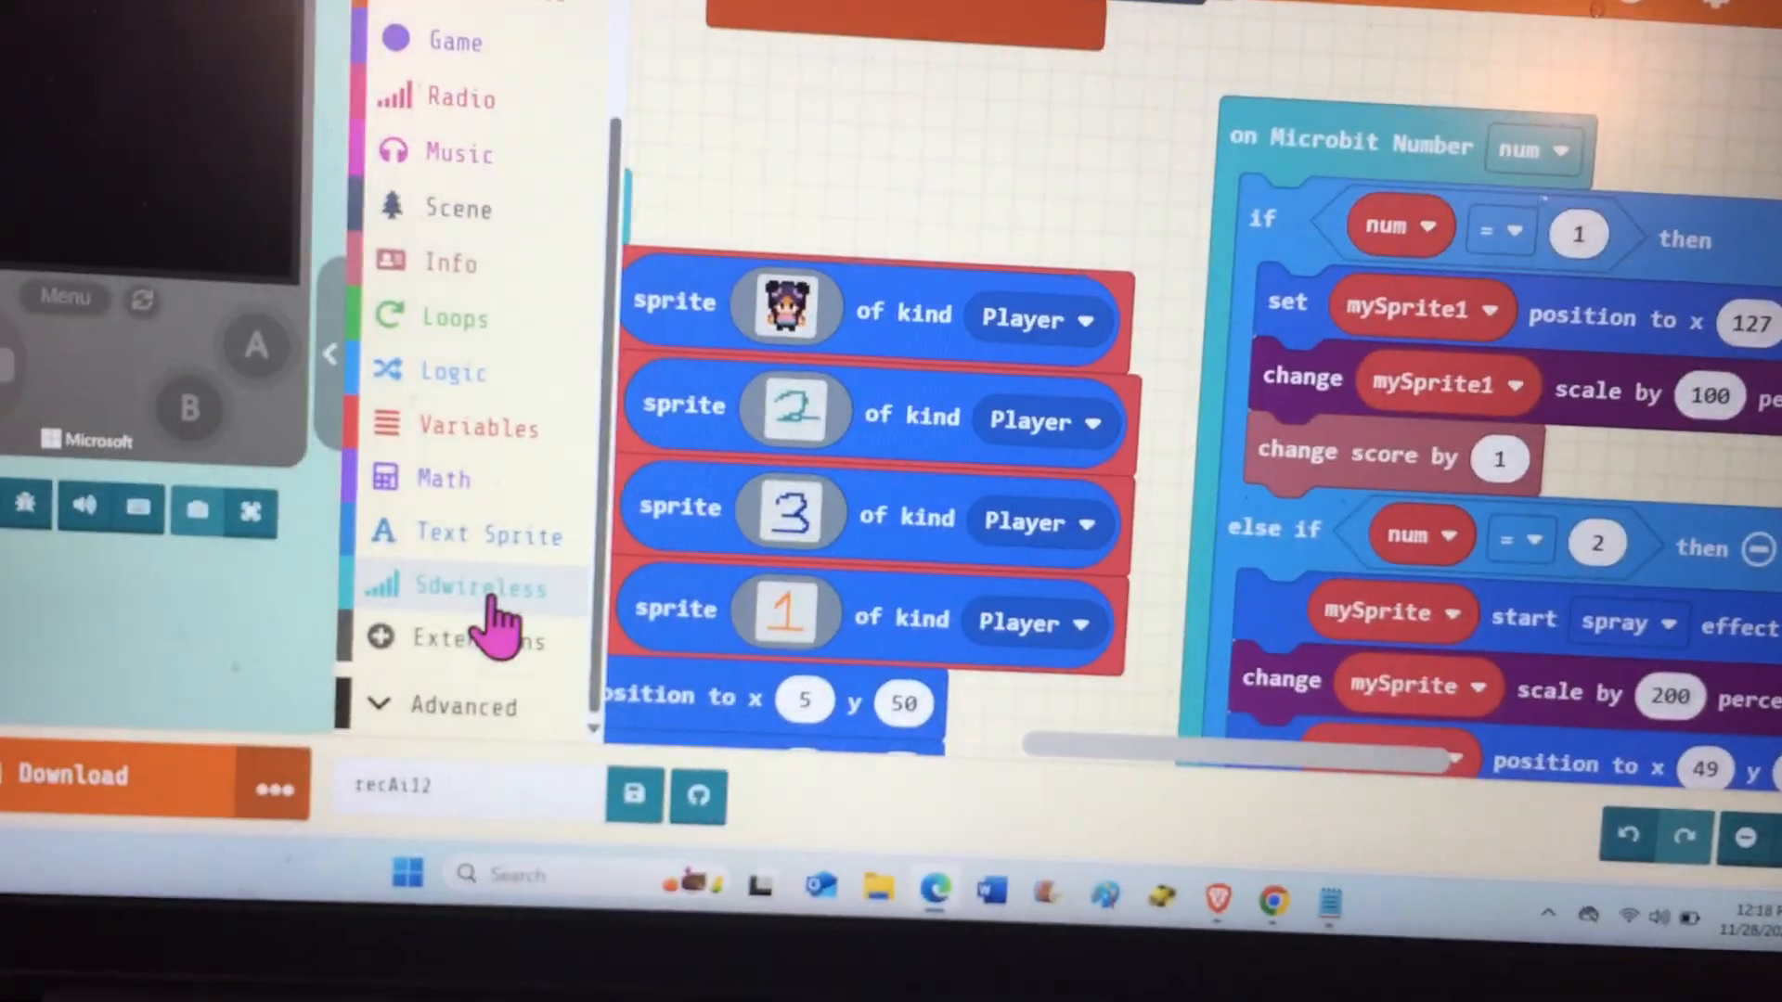
{"action": "left_click", "coordinate": [460, 586]}
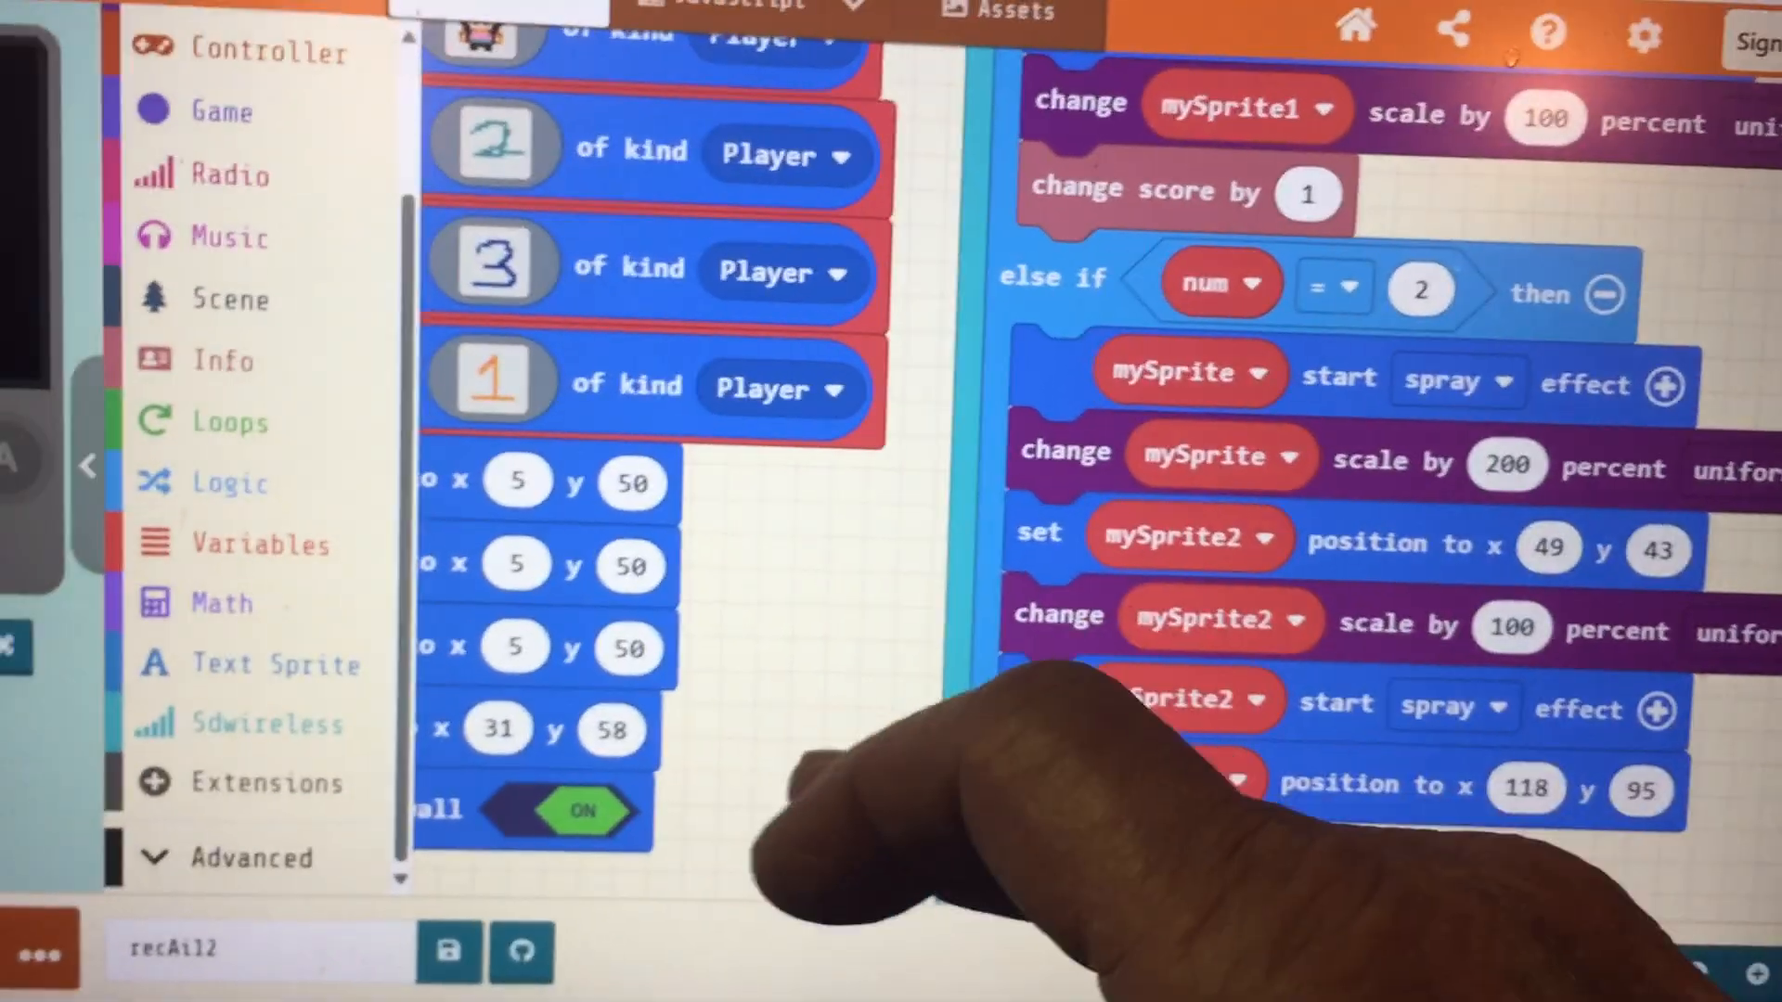
- Zoom out to see the whole program and bring up the on start block's context menu
{"action": "scroll", "scroll_direction": "down", "scroll_amount": 3}
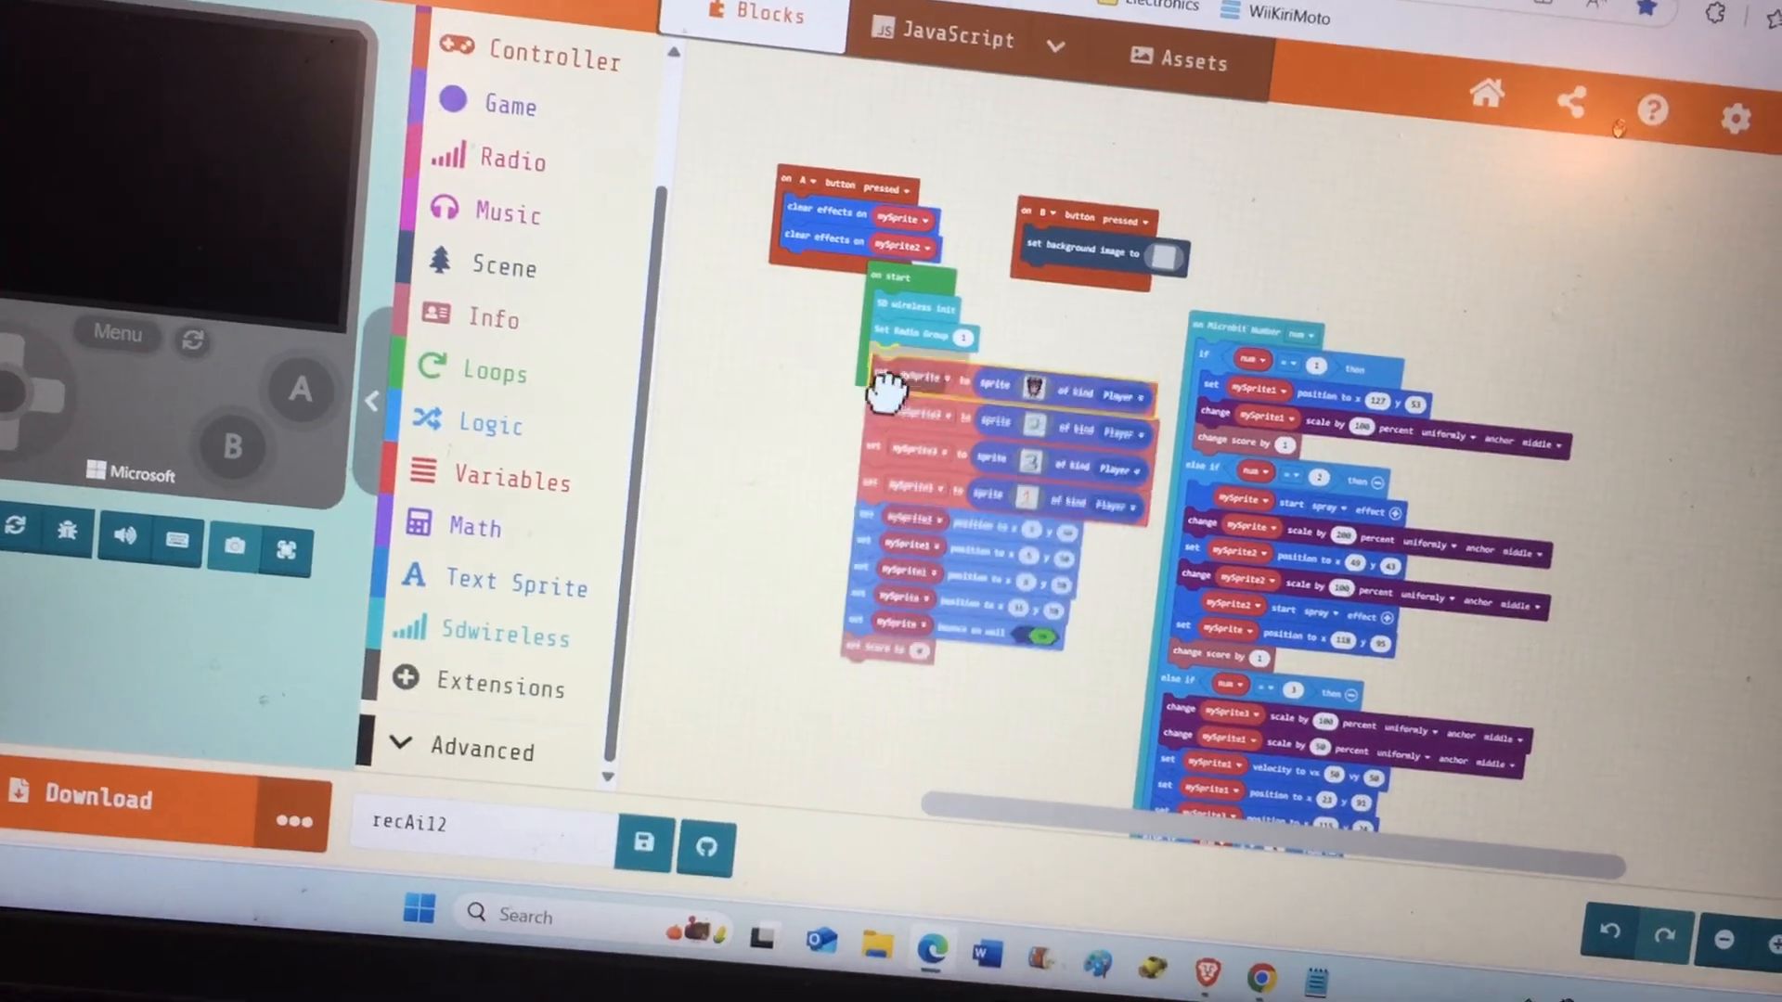
{"action": "right_click", "coordinate": [909, 324]}
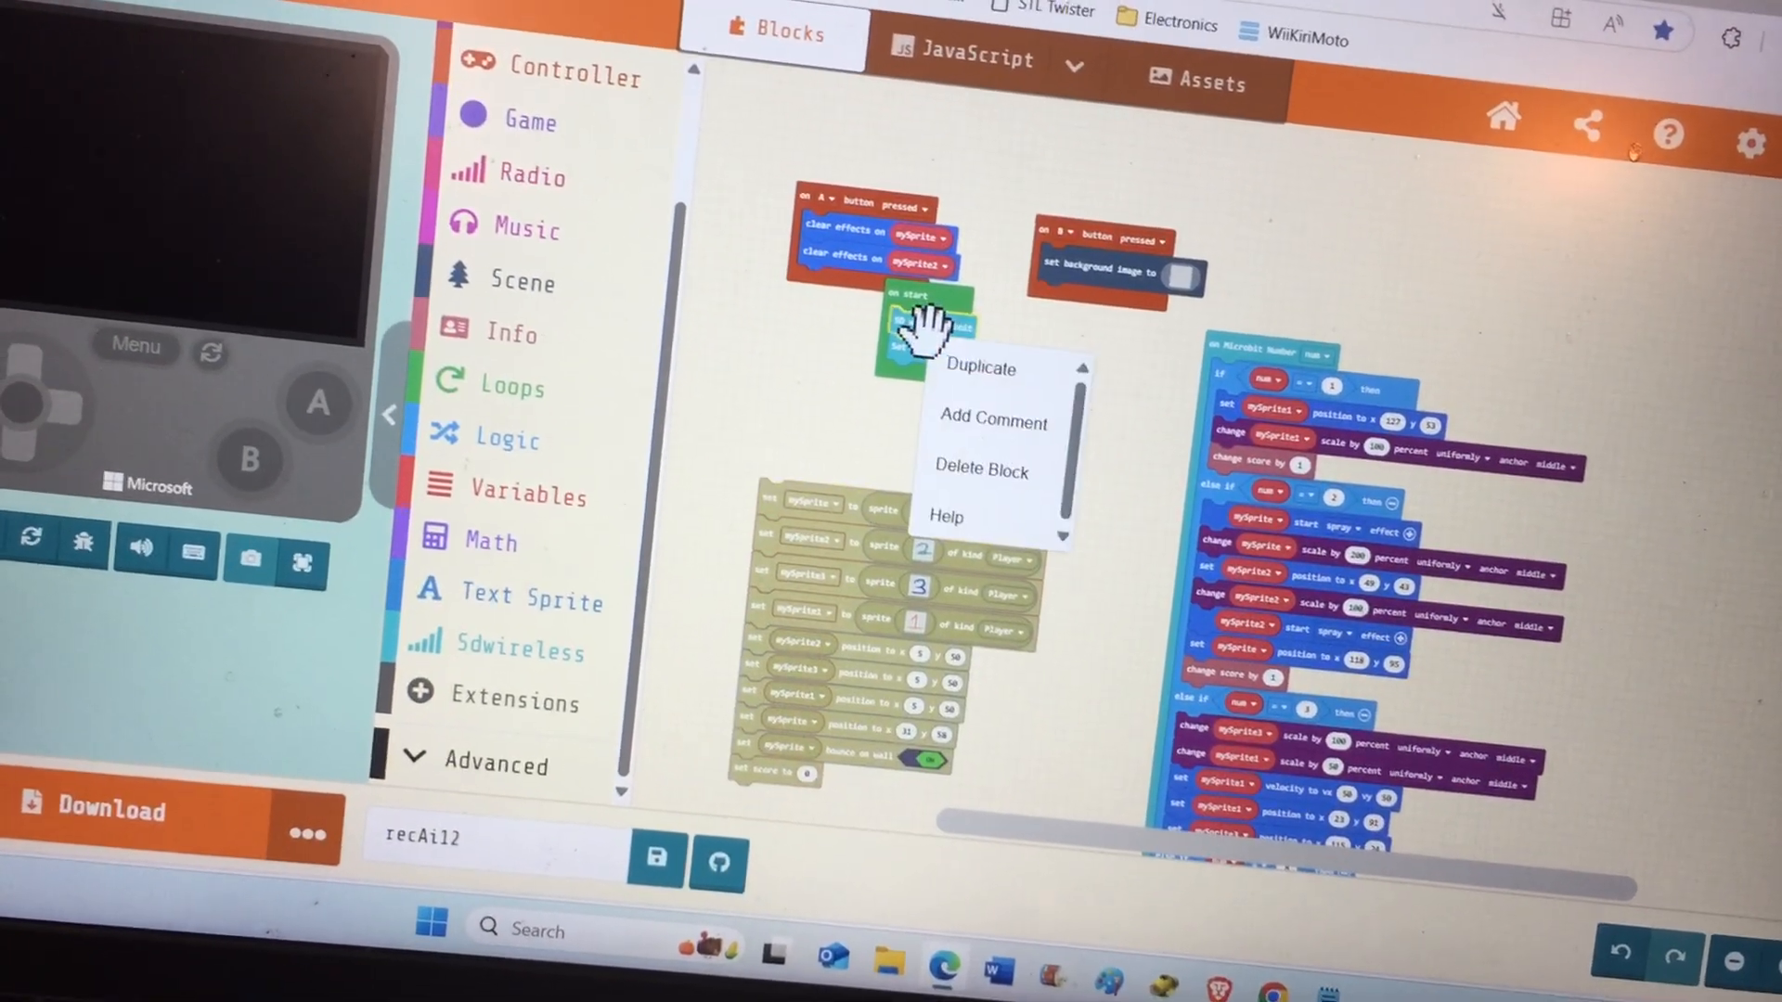